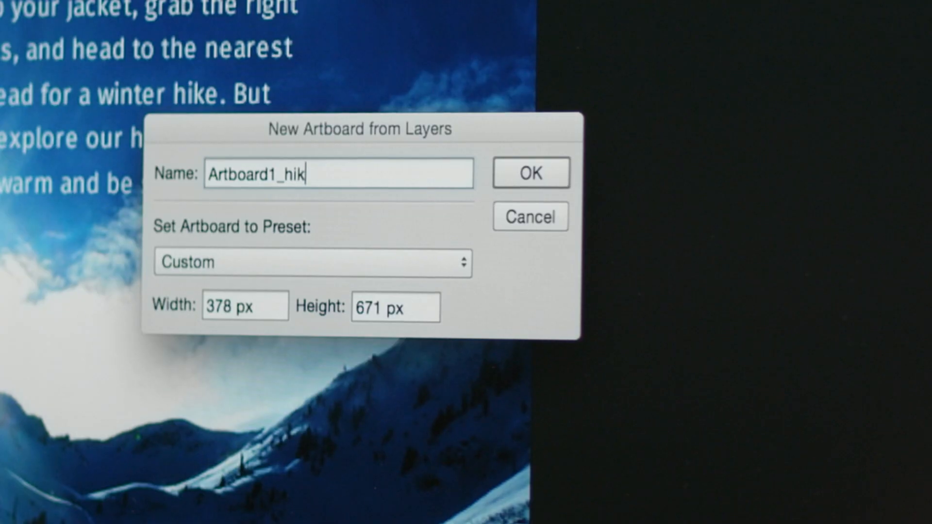
pyautogui.click(529, 173)
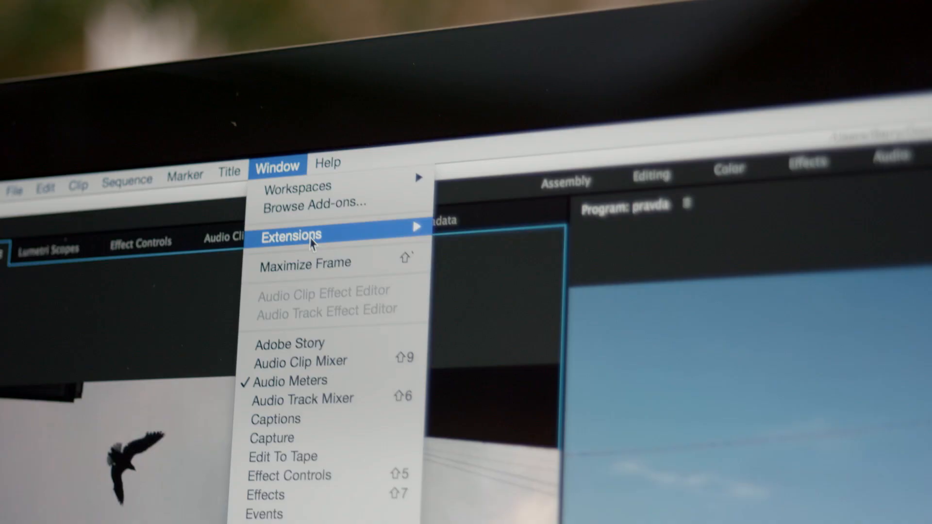
pyautogui.rightClick(535, 280)
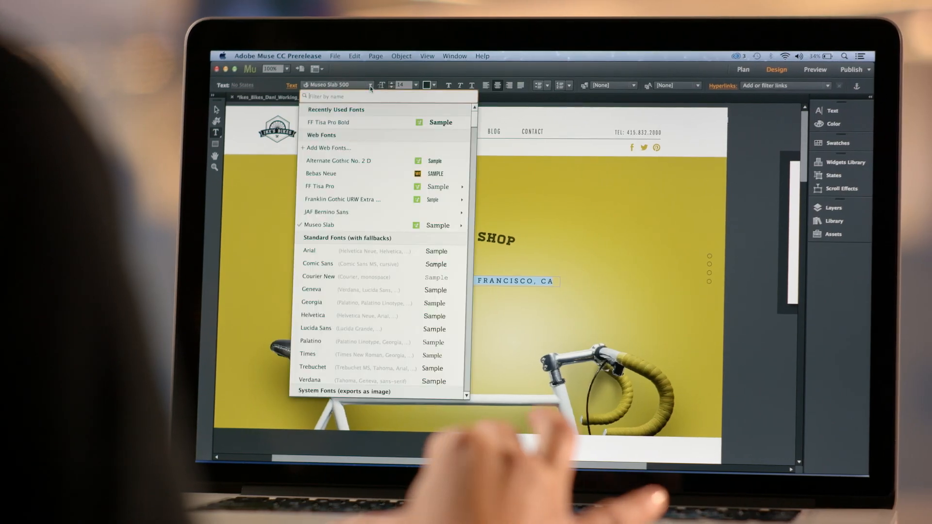
pyautogui.click(328, 148)
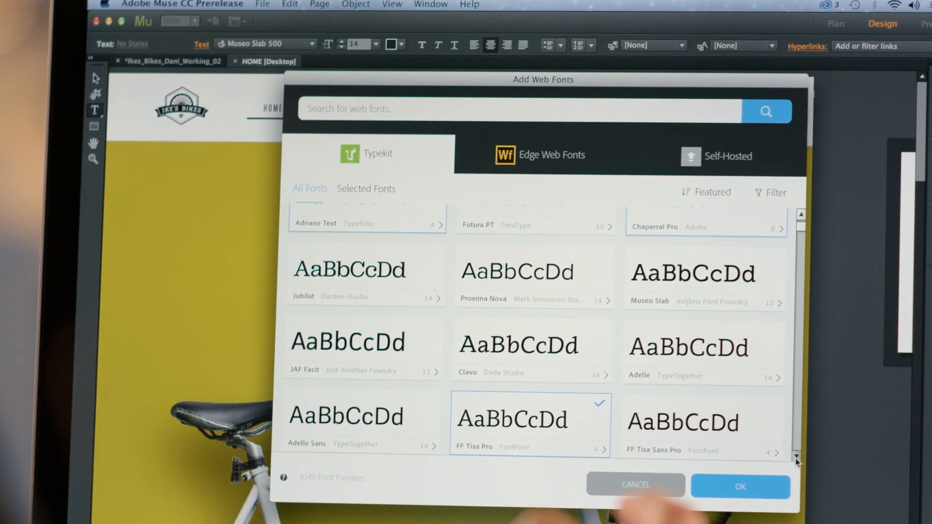